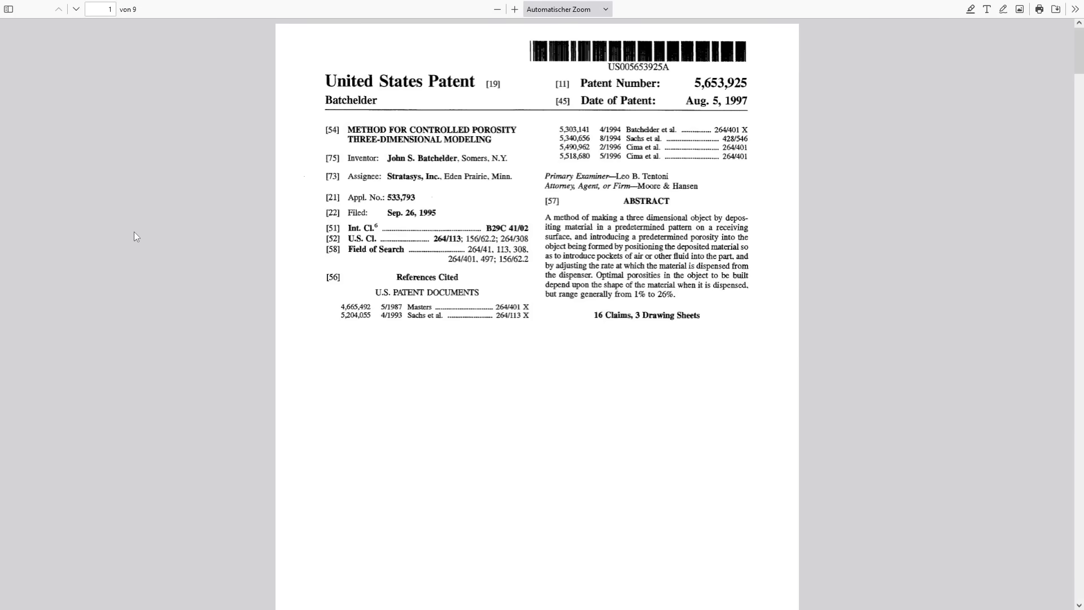
Scroll the patent PDFs down to Sheet 1 of 2 of US 11,331,848 B2, showing FIG.1 and FIG.2
{"action": "scroll", "scroll_direction": "down", "scroll_amount": 3}
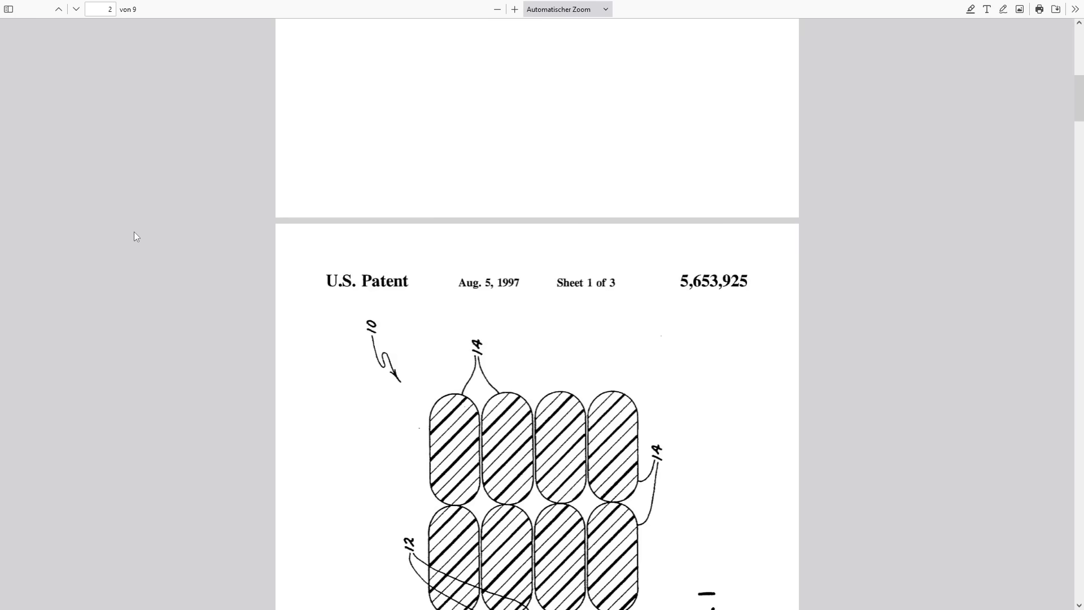
{"action": "scroll", "scroll_direction": "down", "scroll_amount": 3}
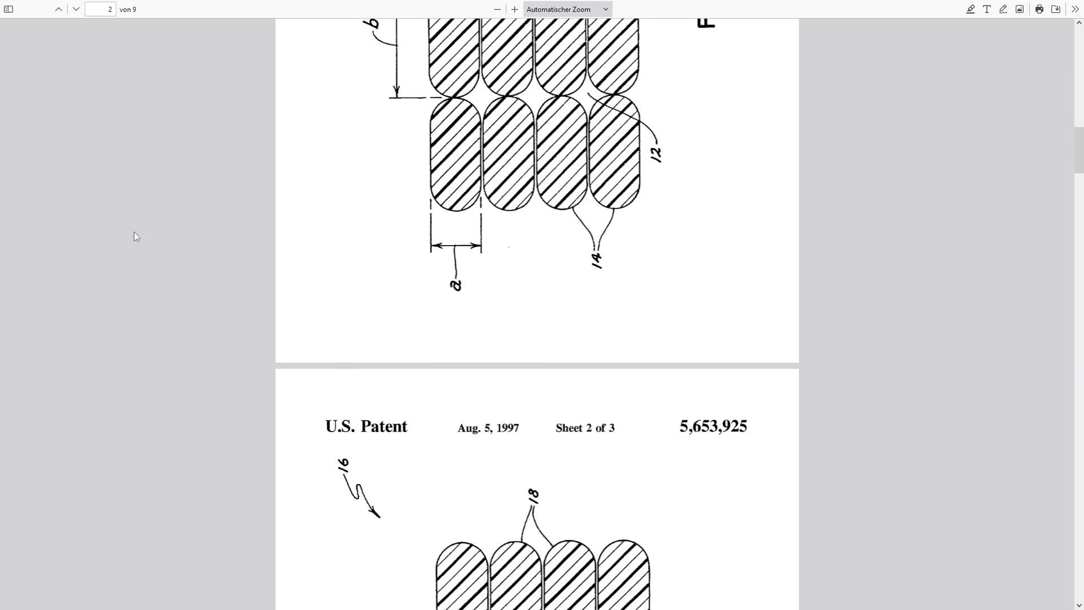
{"action": "scroll", "scroll_direction": "down", "scroll_amount": 3}
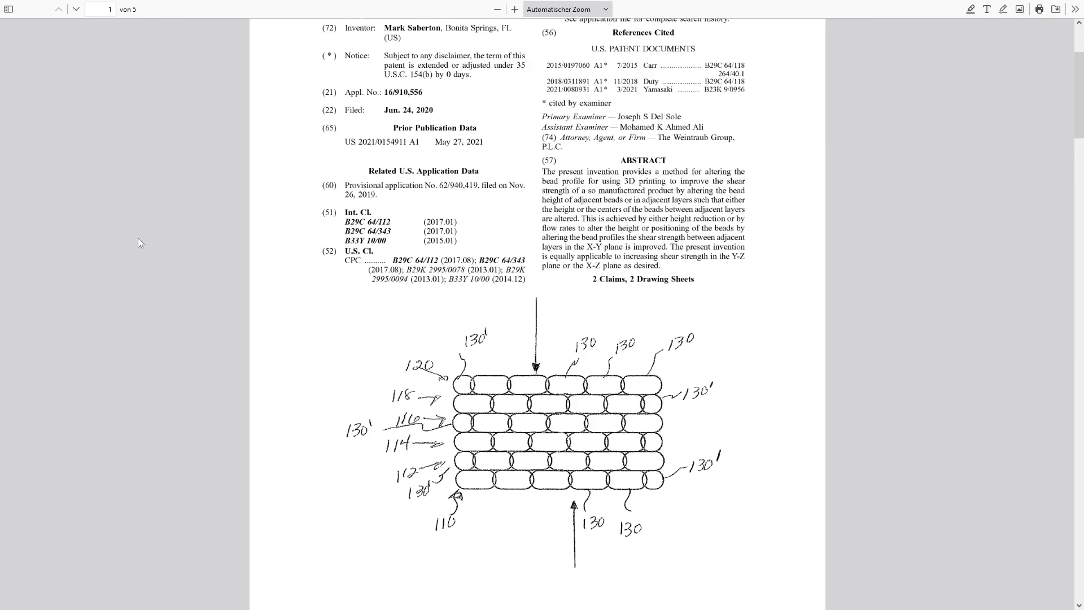
{"action": "scroll", "scroll_direction": "down", "scroll_amount": 3}
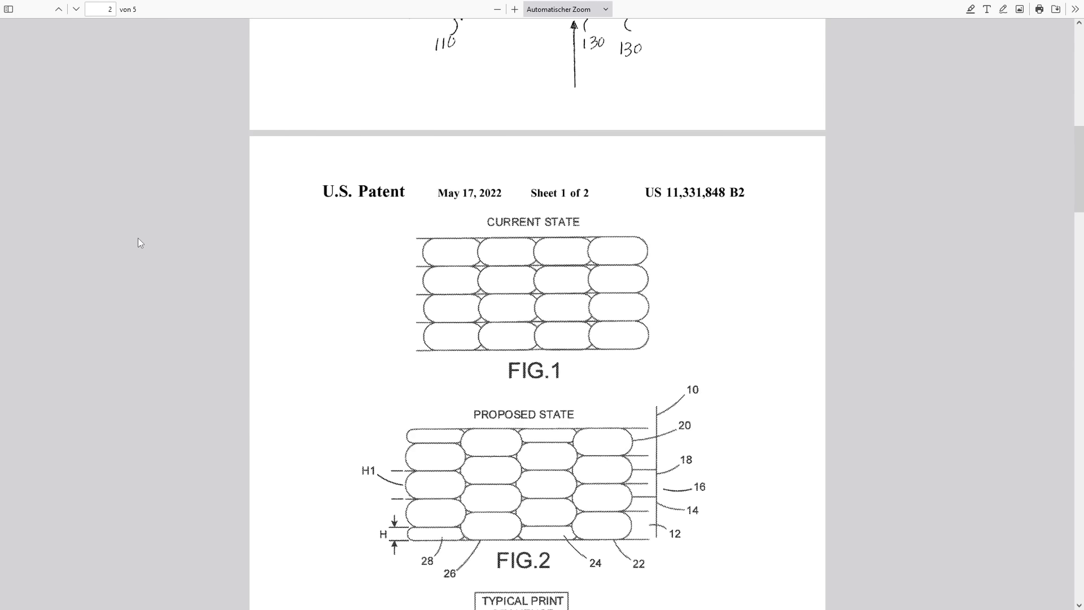
{"action": "scroll", "scroll_direction": "down", "scroll_amount": 3}
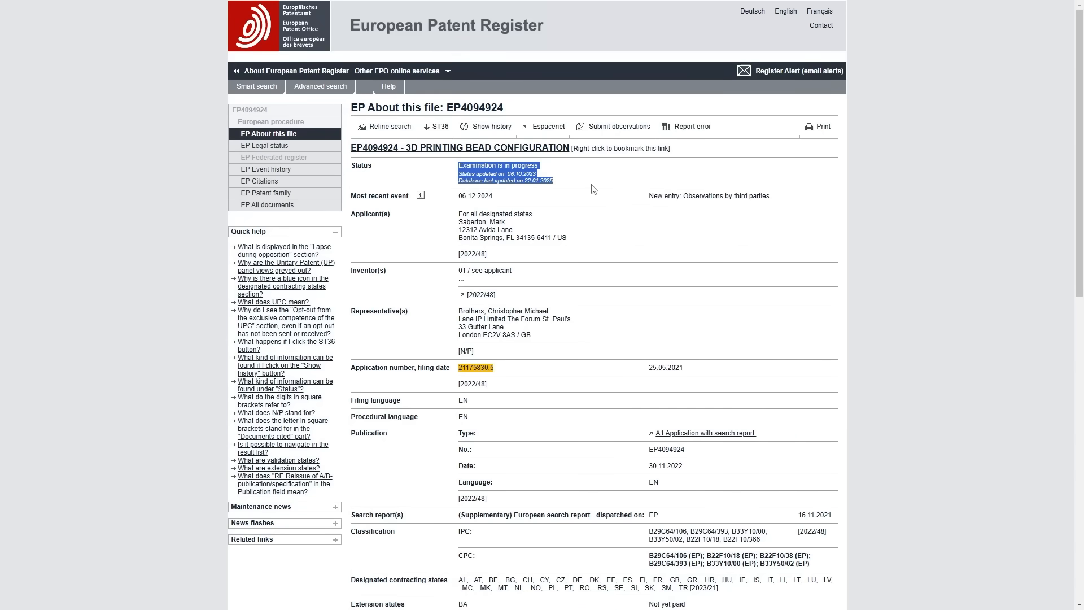
{"action": "mouse_move", "coordinate": [738, 264]}
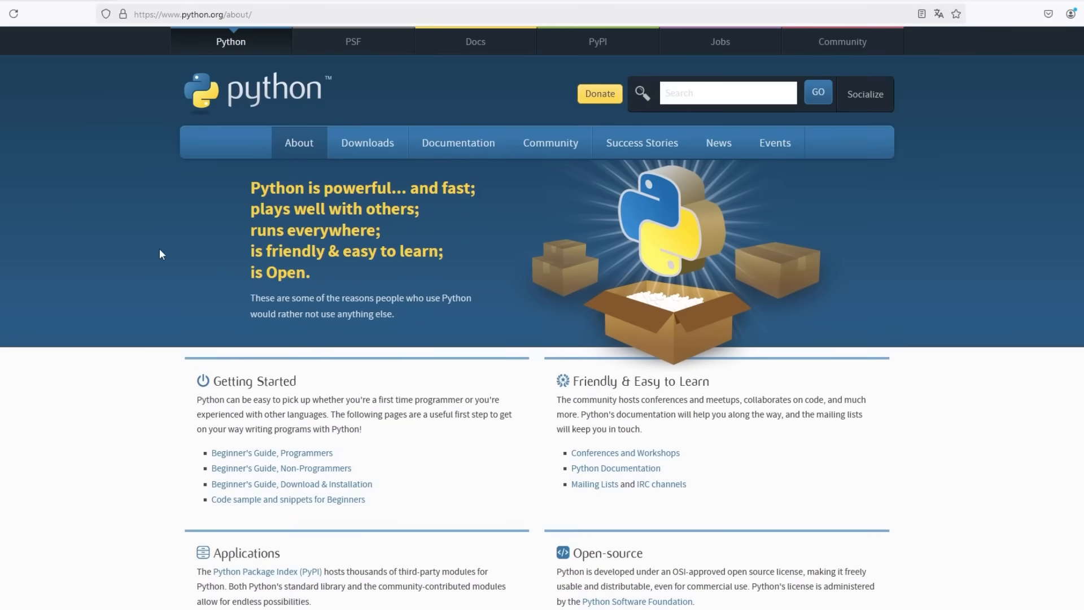
Find Python's install path with 'where python', view bricklayers.py, and show PrusaSlicer's Output options
{"action": "left_click", "coordinate": [367, 142]}
{"action": "type", "text": "where p"}
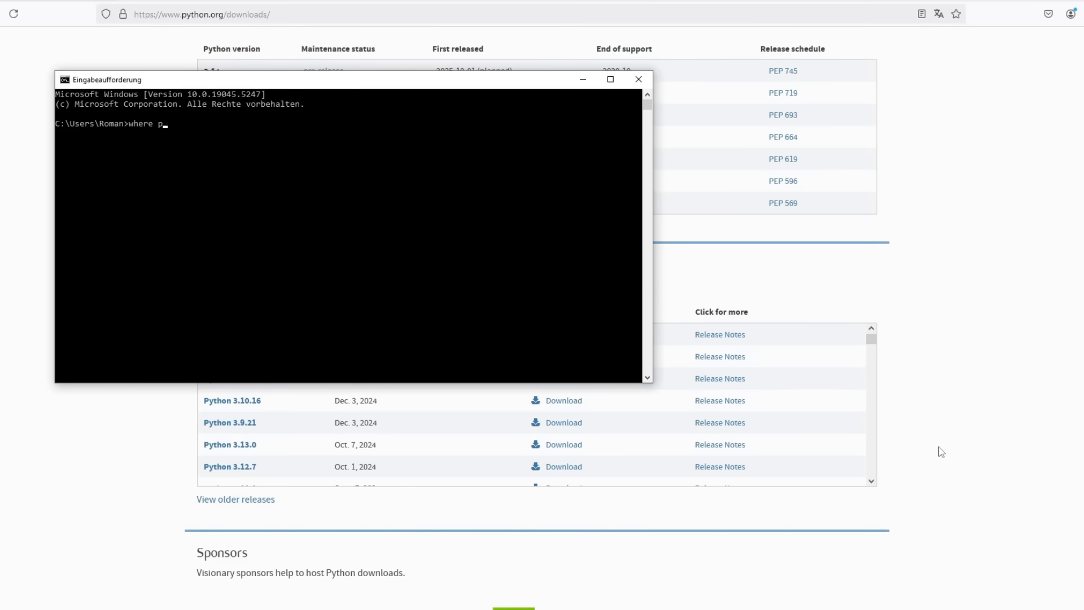
{"action": "key", "text": "Return"}
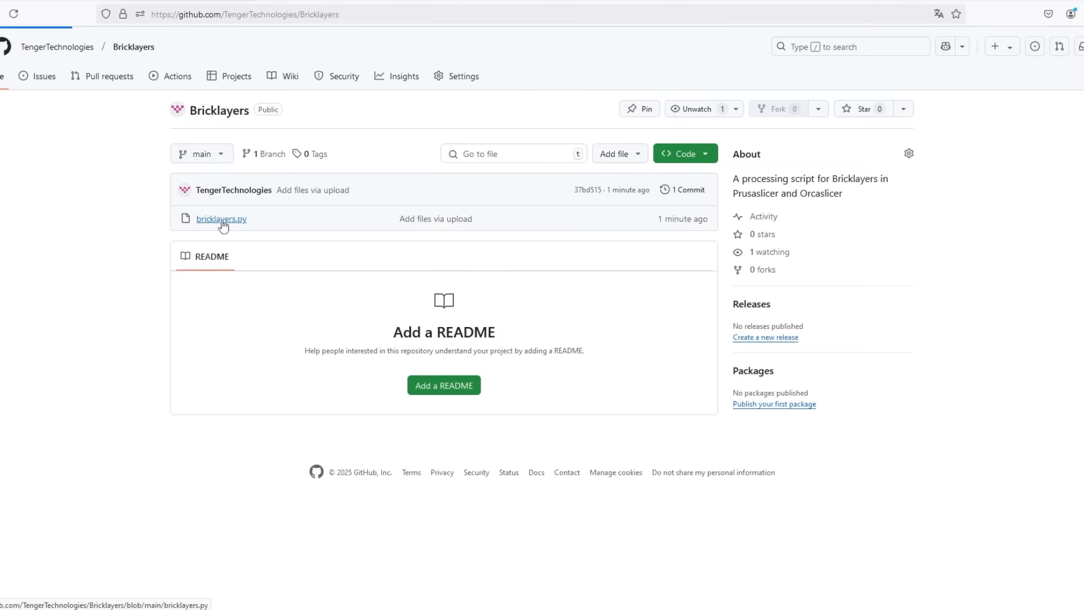
{"action": "left_click", "coordinate": [221, 219]}
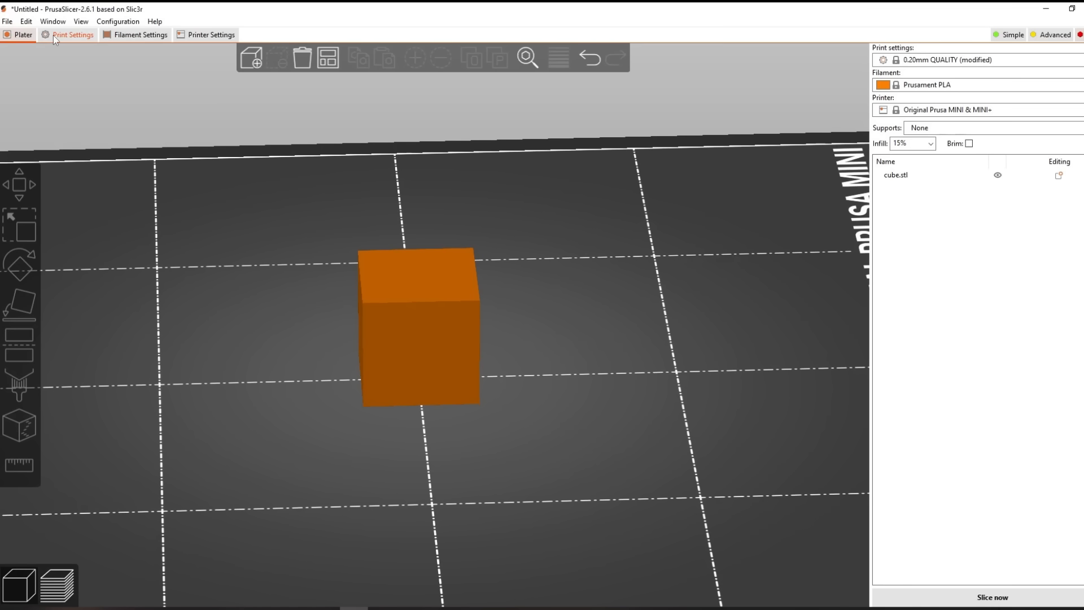
{"action": "left_click", "coordinate": [73, 34]}
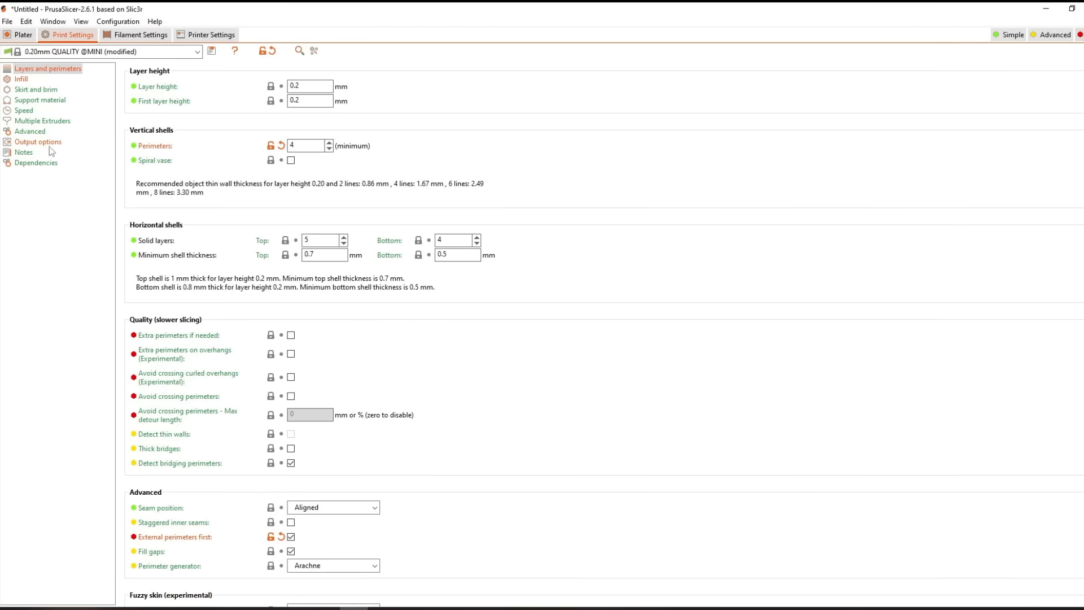
{"action": "left_click", "coordinate": [37, 142]}
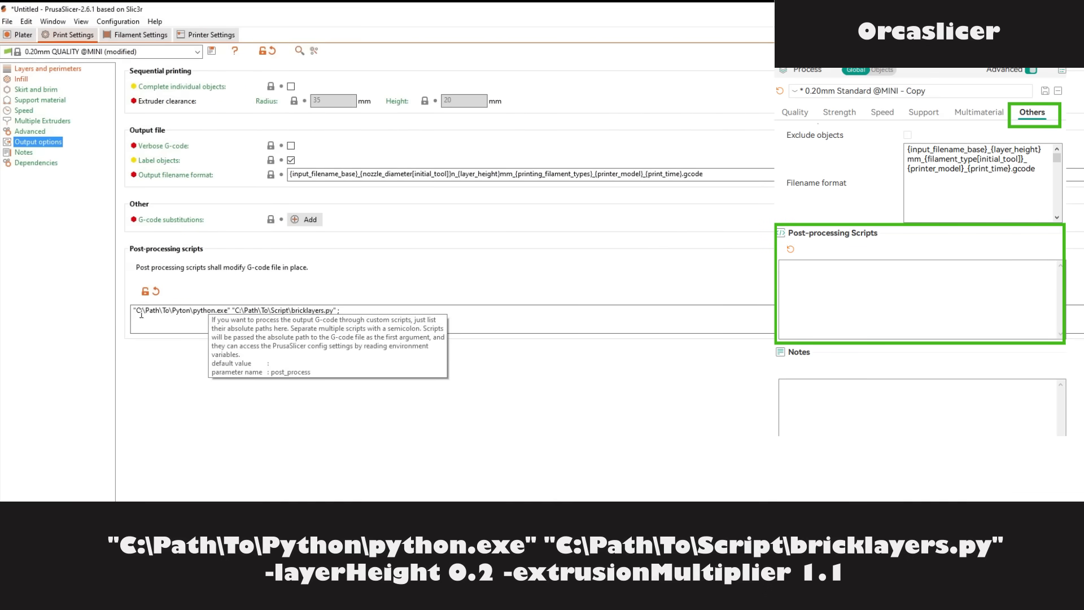
Append '-layerHeight 0.2 -extrusionMultiplier 1.1' to the python bricklayers.py script entry, then view the cube
{"action": "double_click", "coordinate": [183, 310]}
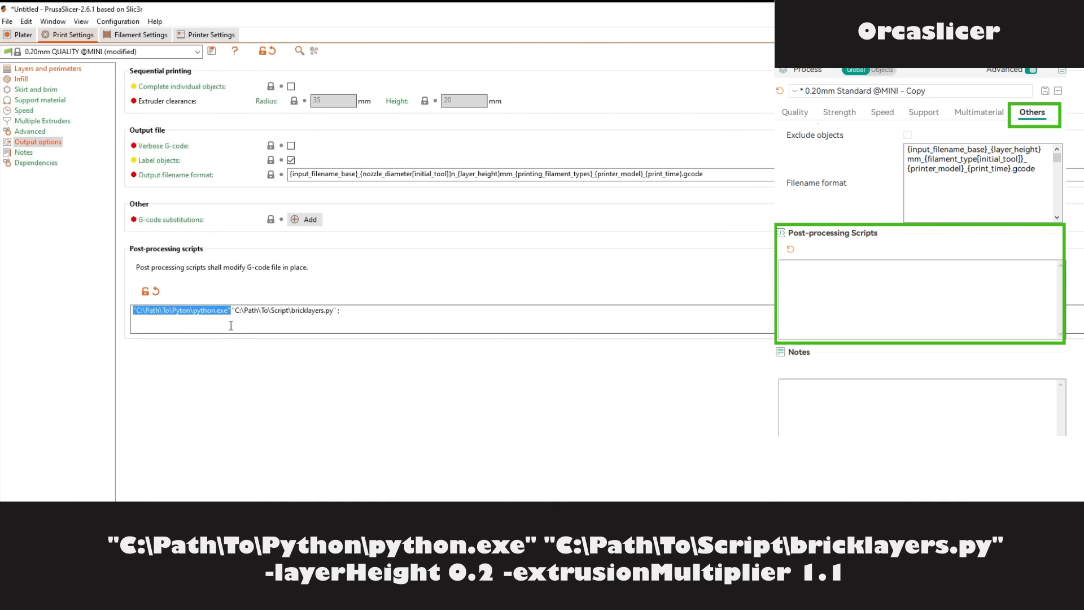
{"action": "left_click", "coordinate": [233, 310]}
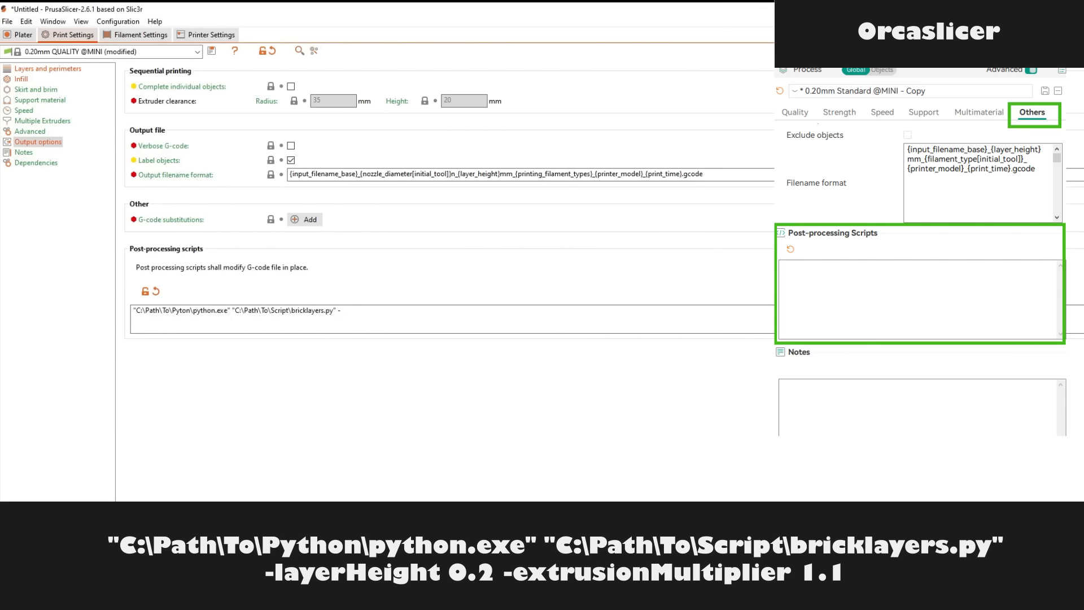
{"action": "type", "text": "-layerHeight"}
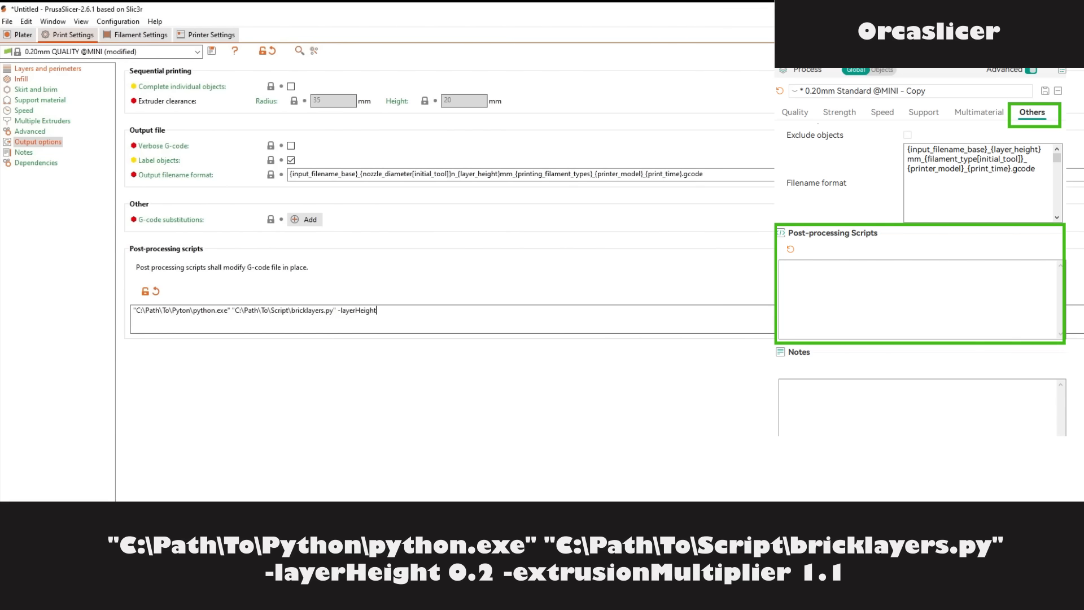
{"action": "type", "text": "0.2"}
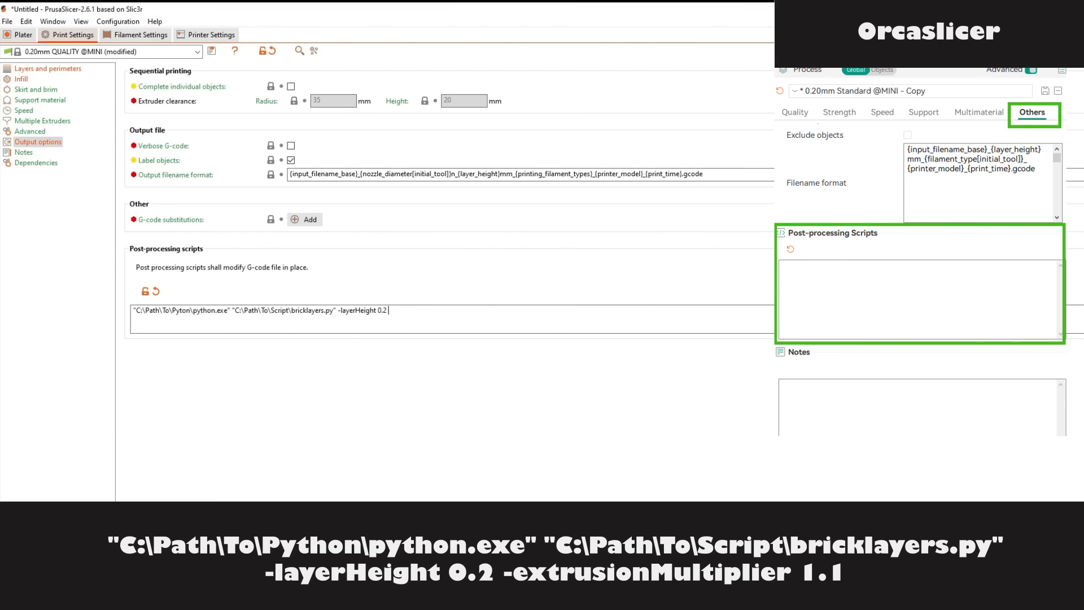
{"action": "type", "text": "-ext"}
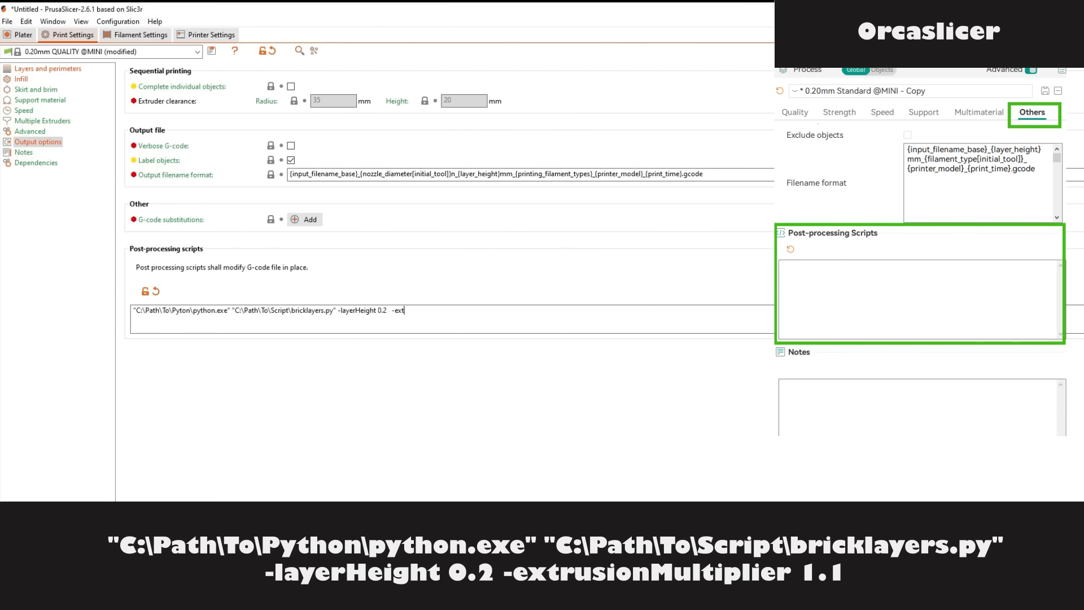
{"action": "type", "text": "rusionMultiplier 1.1"}
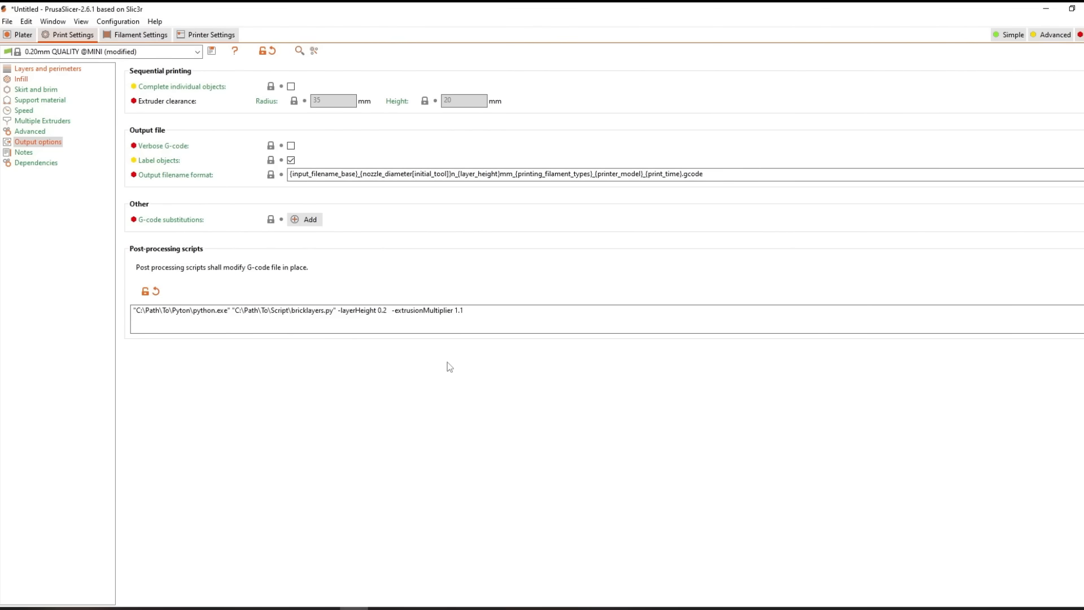
{"action": "left_click", "coordinate": [22, 34]}
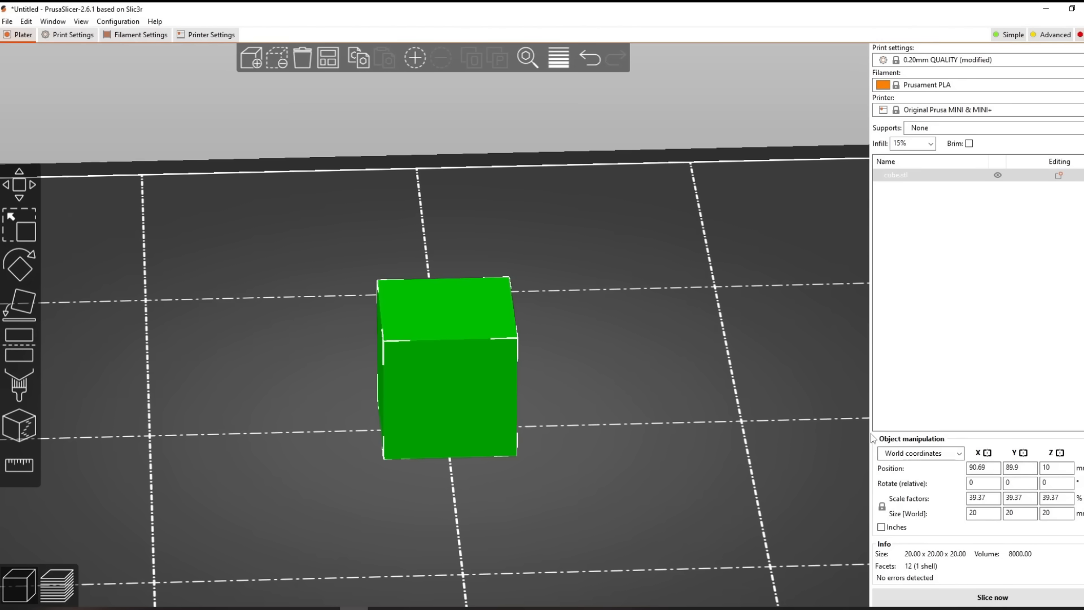
Slice the cube, with an estimated 23-minute print, and export its G-code file
{"action": "left_click", "coordinate": [992, 597]}
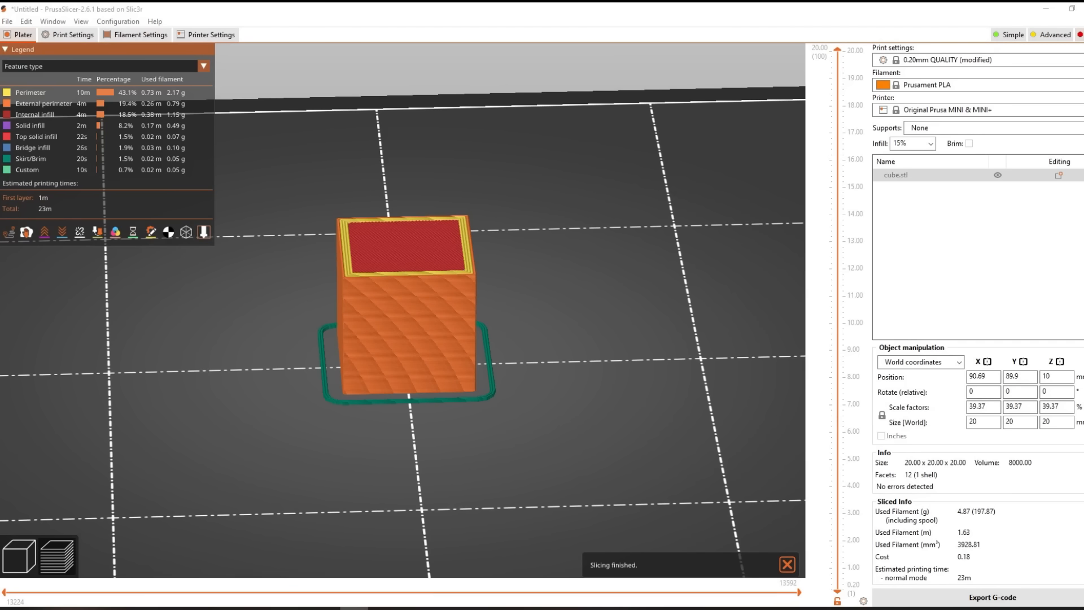
{"action": "left_click", "coordinate": [991, 600]}
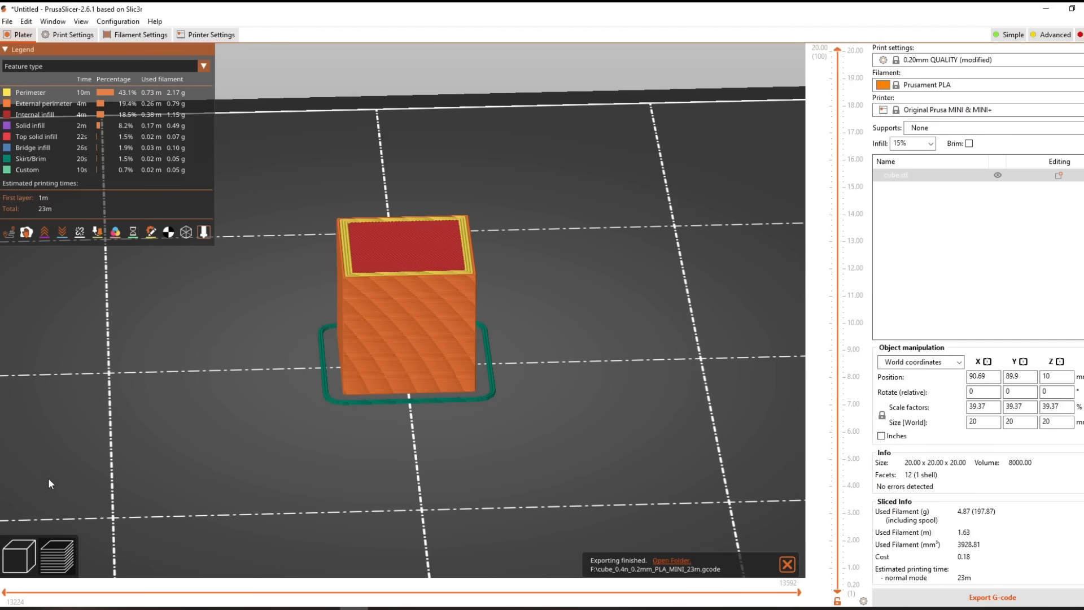